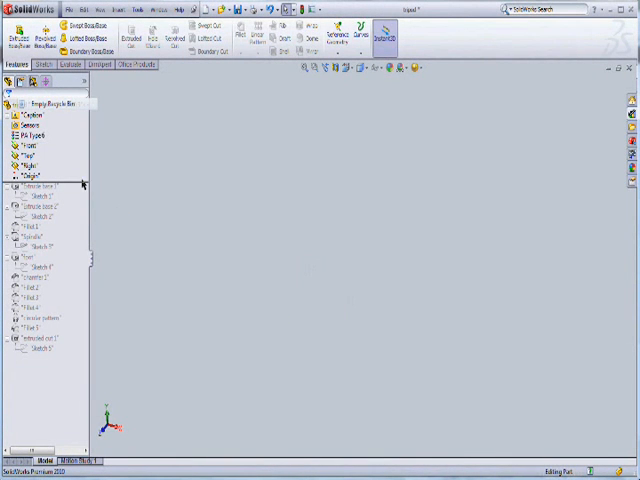
# Select the first Extrude-Base hub feature in the tree and unsuppress it
pyautogui.click(36, 186)
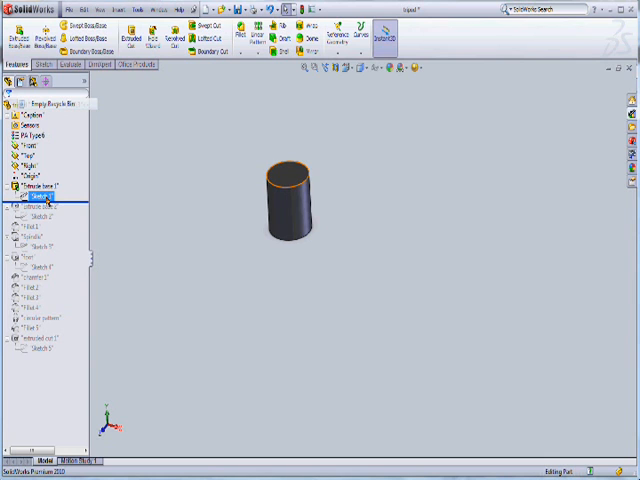
pyautogui.rightClick(35, 186)
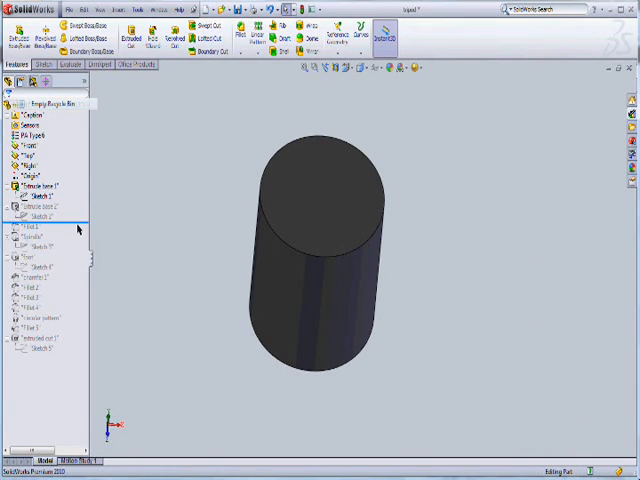
# Show Sketch 2's arm profile and open the second Extrude-Base for editing
pyautogui.click(40, 217)
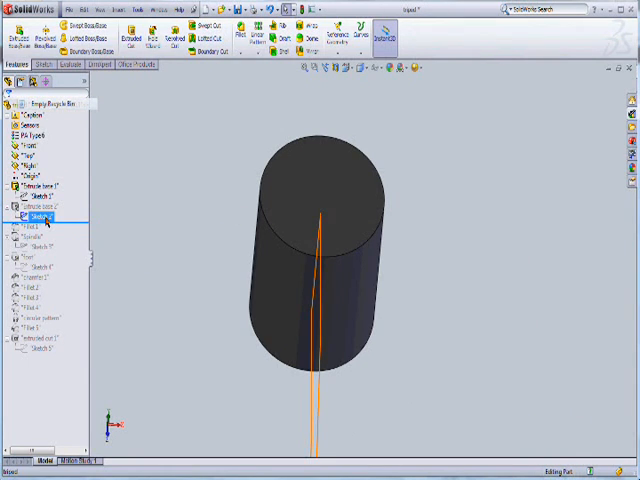
pyautogui.click(38, 215)
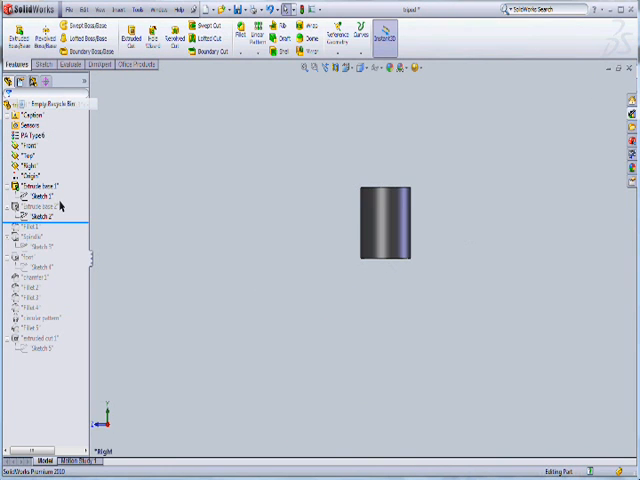
pyautogui.click(35, 210)
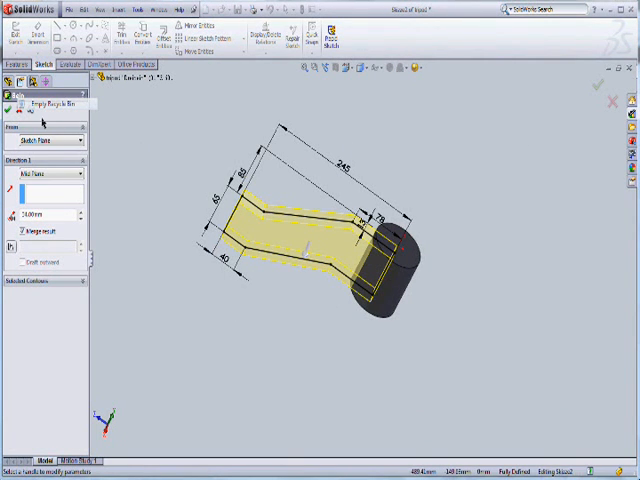
# Accept the arm extrusion and unsuppress Fillet 1 on the arm
pyautogui.click(597, 84)
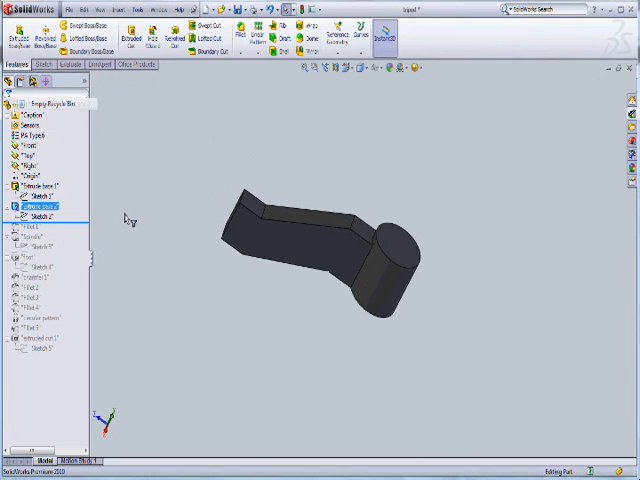
pyautogui.click(40, 227)
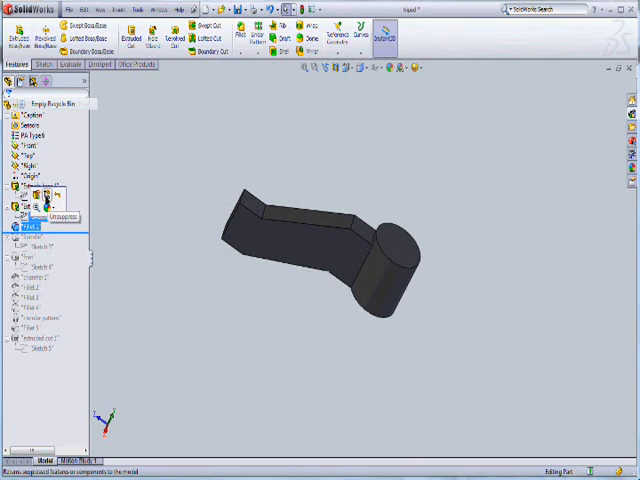
pyautogui.click(60, 217)
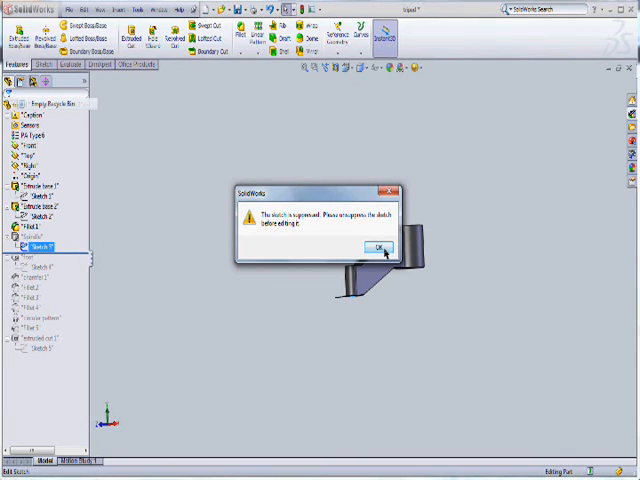
# Dismiss the warning and accept the Spindle blind extrusion so the pin hangs from the arm
pyautogui.click(377, 247)
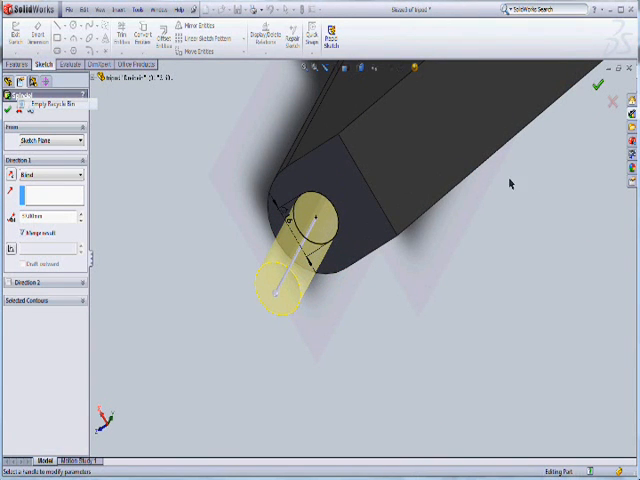
pyautogui.click(597, 82)
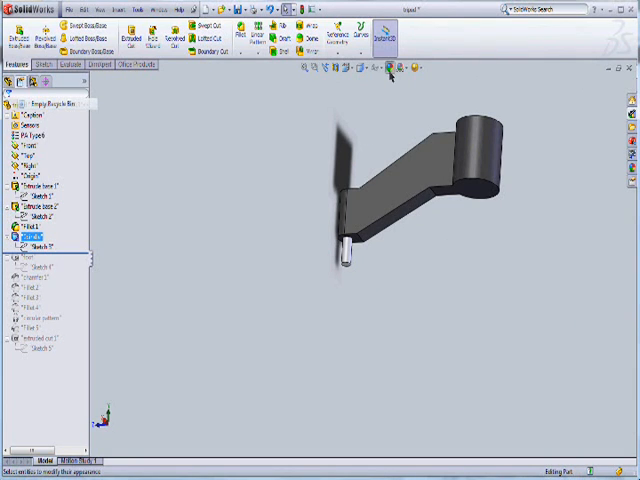
# Colour the spindle pink via Edit Color, then select the Feet feature to restore
pyautogui.click(557, 79)
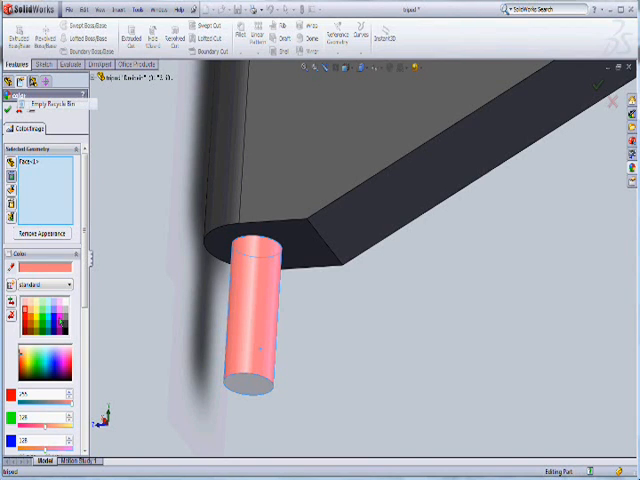
pyautogui.click(248, 390)
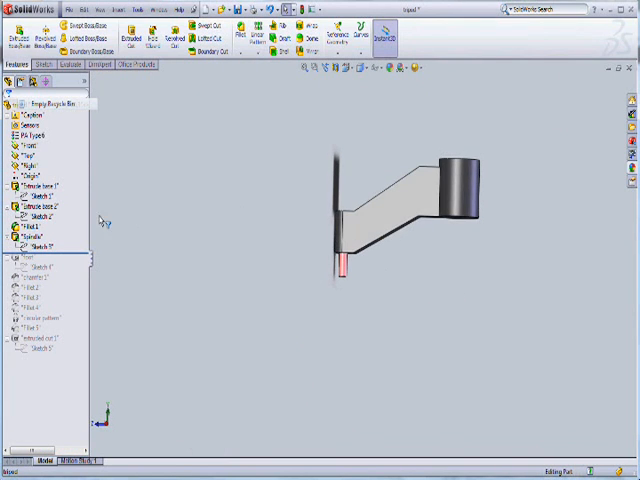
pyautogui.click(38, 268)
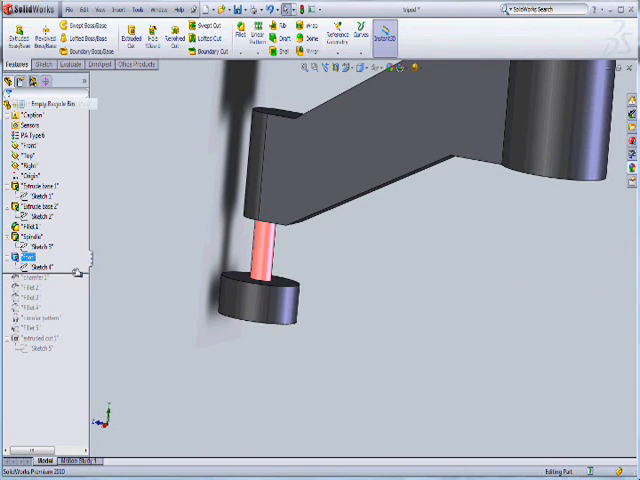
# Open Chamfer 1 for editing to preview the angle-distance chamfer on the foot's top edge
pyautogui.click(40, 277)
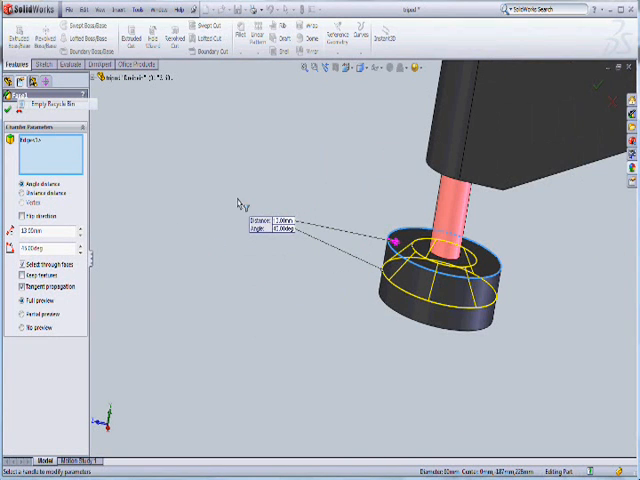
# Apply the foot chamfer and unsuppress Fillet 2 along the arm's long edges
pyautogui.click(11, 85)
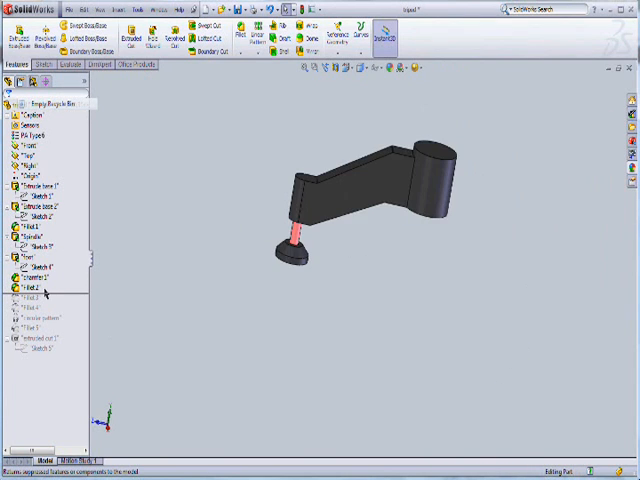
pyautogui.click(33, 287)
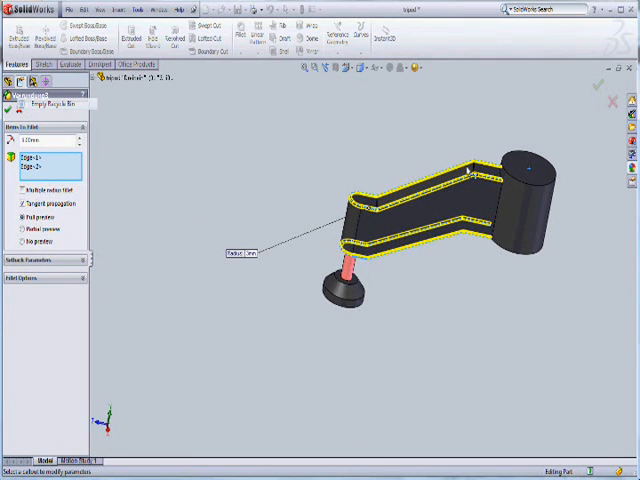
pyautogui.moveTo(376, 270)
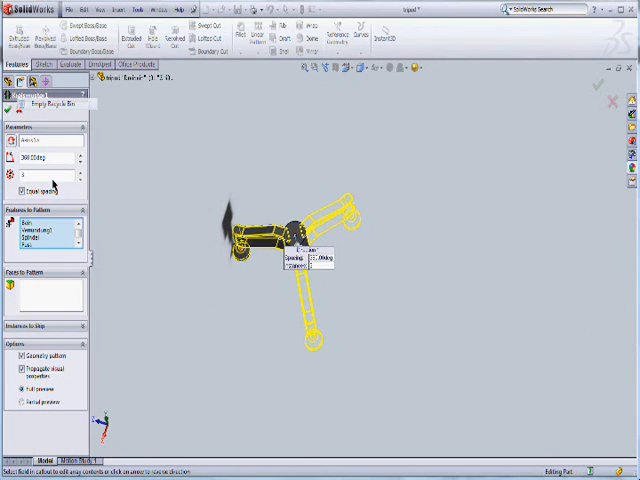
pyautogui.moveTo(81, 288)
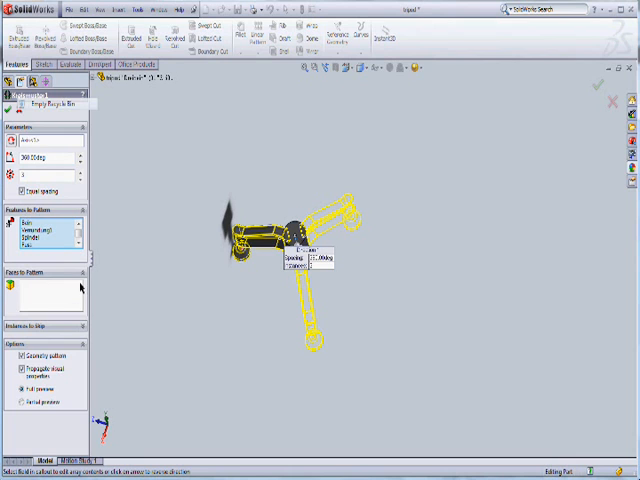